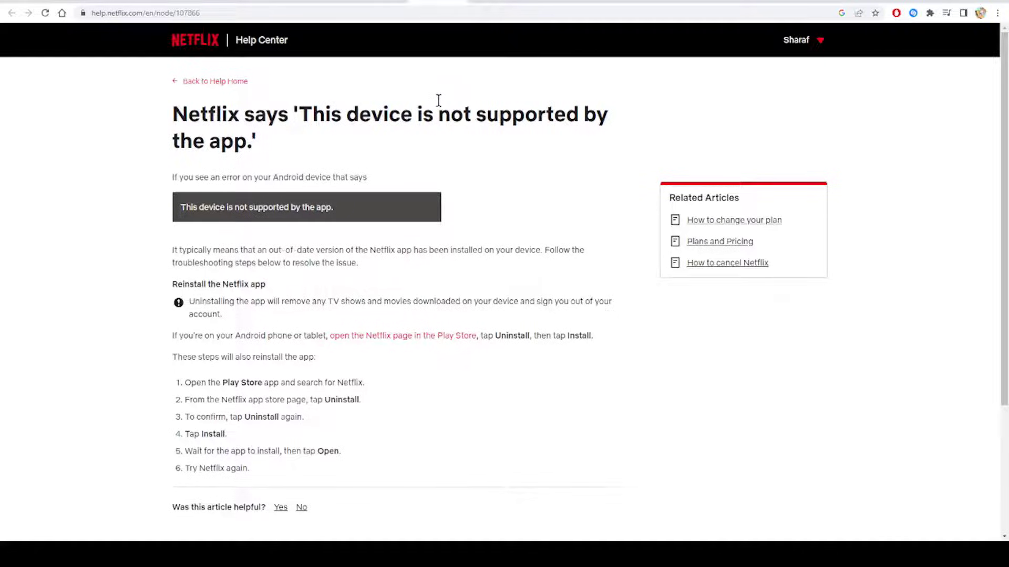
{"action": "mouse_move", "coordinate": [430, 359]}
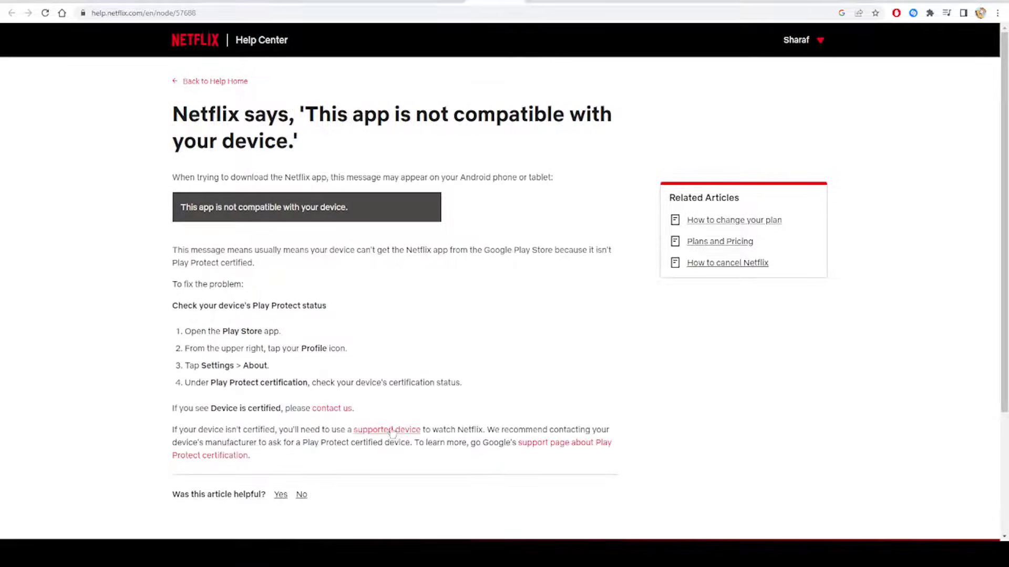
Follow the 'supported device' link and skim the compatible smart TV and console brands.
{"action": "left_click", "coordinate": [386, 430]}
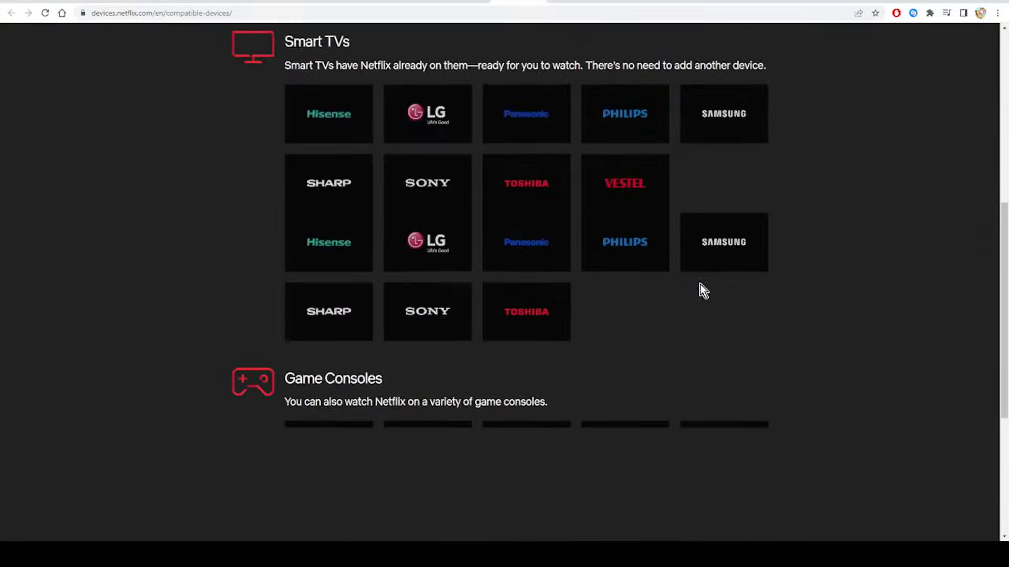
{"action": "scroll", "scroll_direction": "down", "scroll_amount": 3}
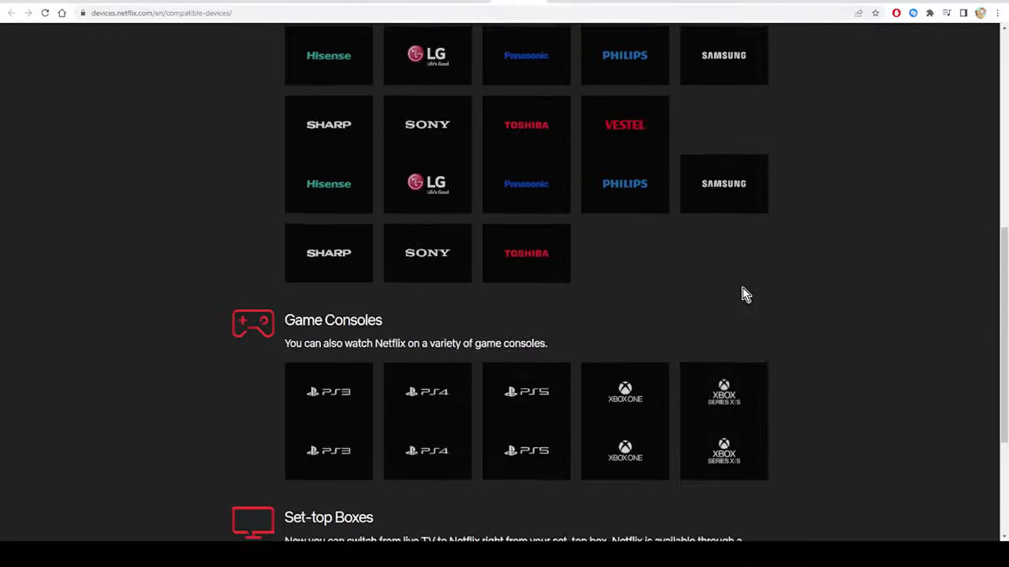
{"action": "scroll", "scroll_direction": "up", "scroll_amount": 3}
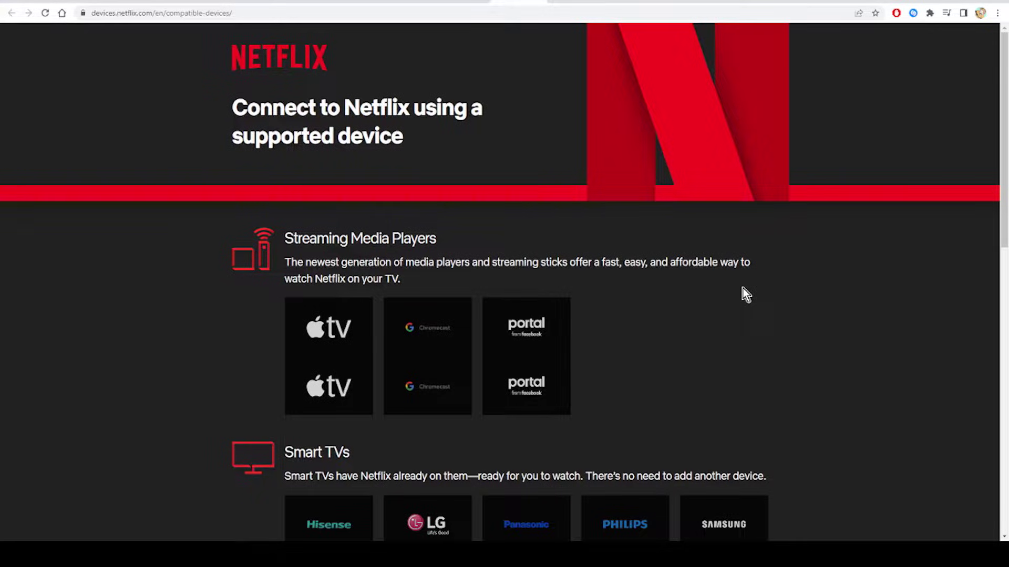
{"action": "mouse_move", "coordinate": [737, 382]}
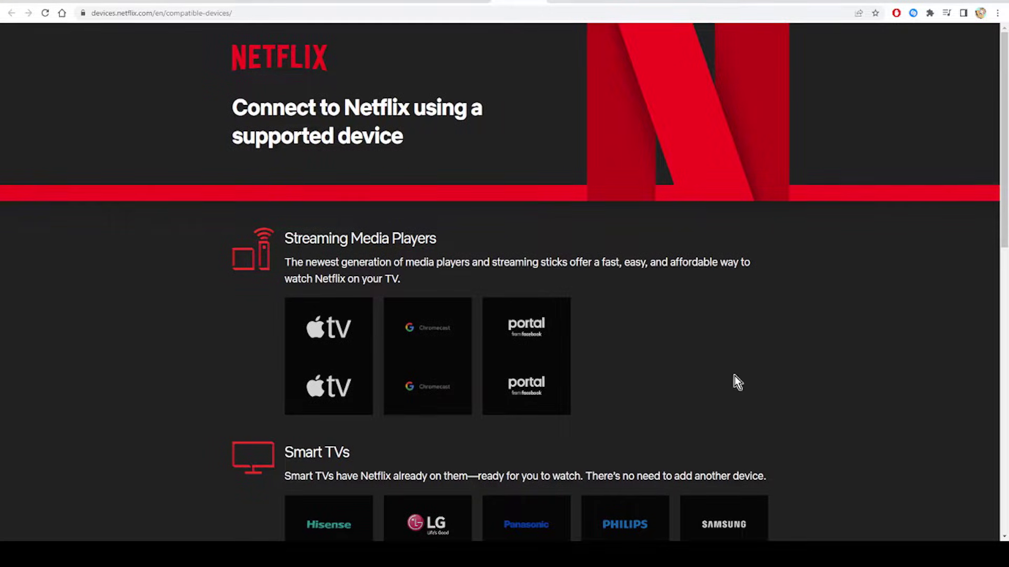